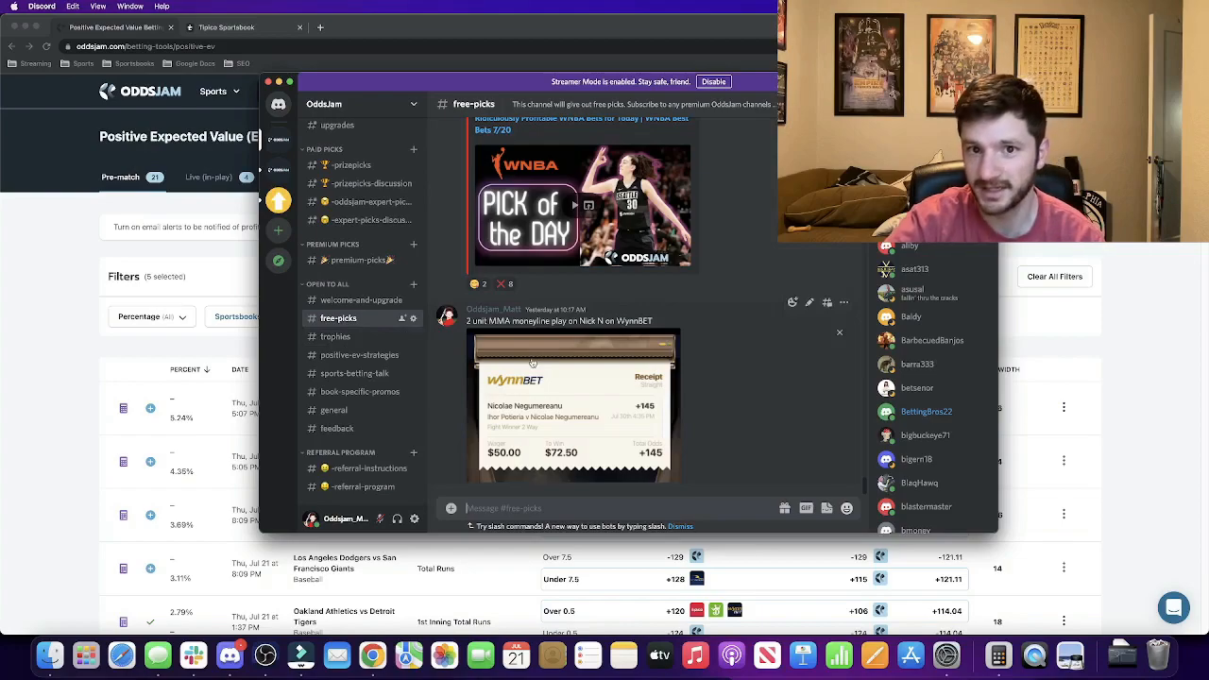
Step: Switch Discord to the #trophies channel of the OddsJam server
click(335, 337)
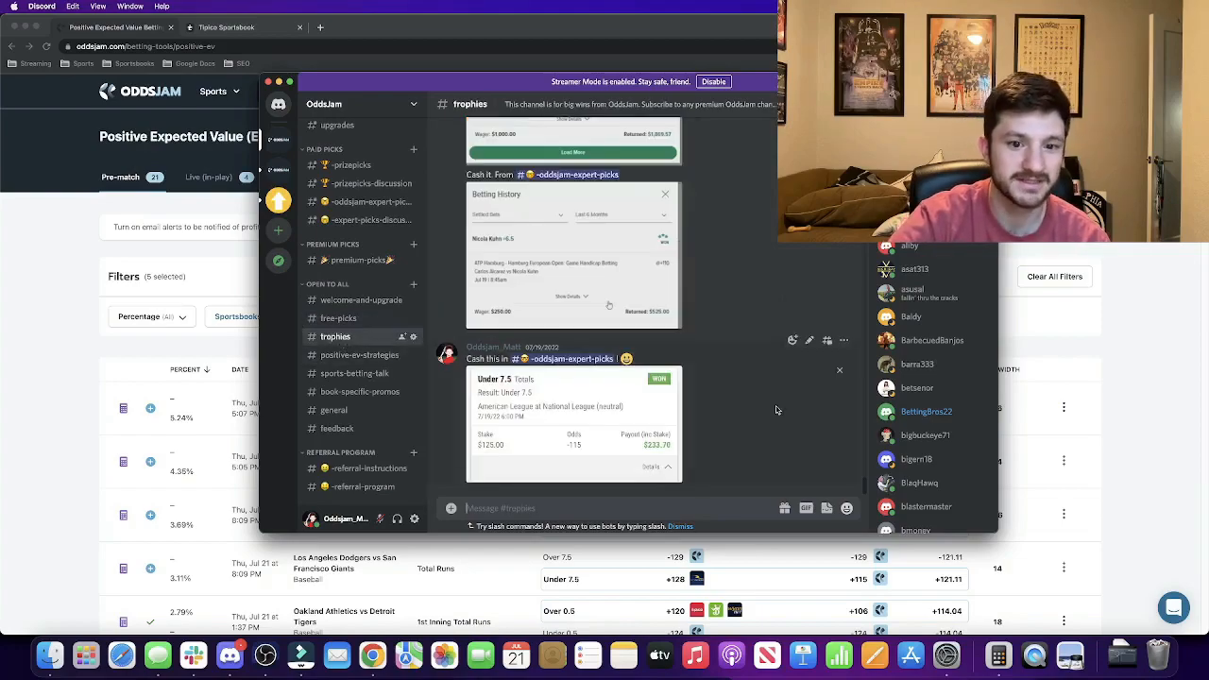
mouse_move(740, 422)
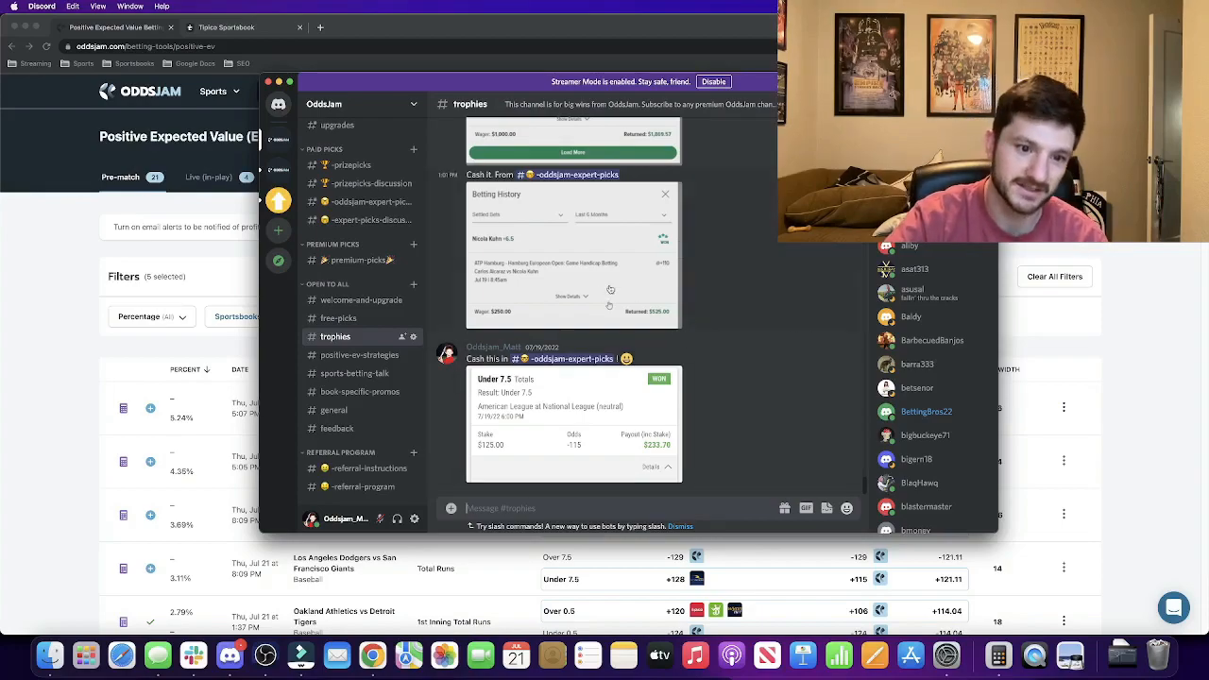
Step: Switch to the #positive-ev-strategies channel to read the MLB strategy posts
click(359, 354)
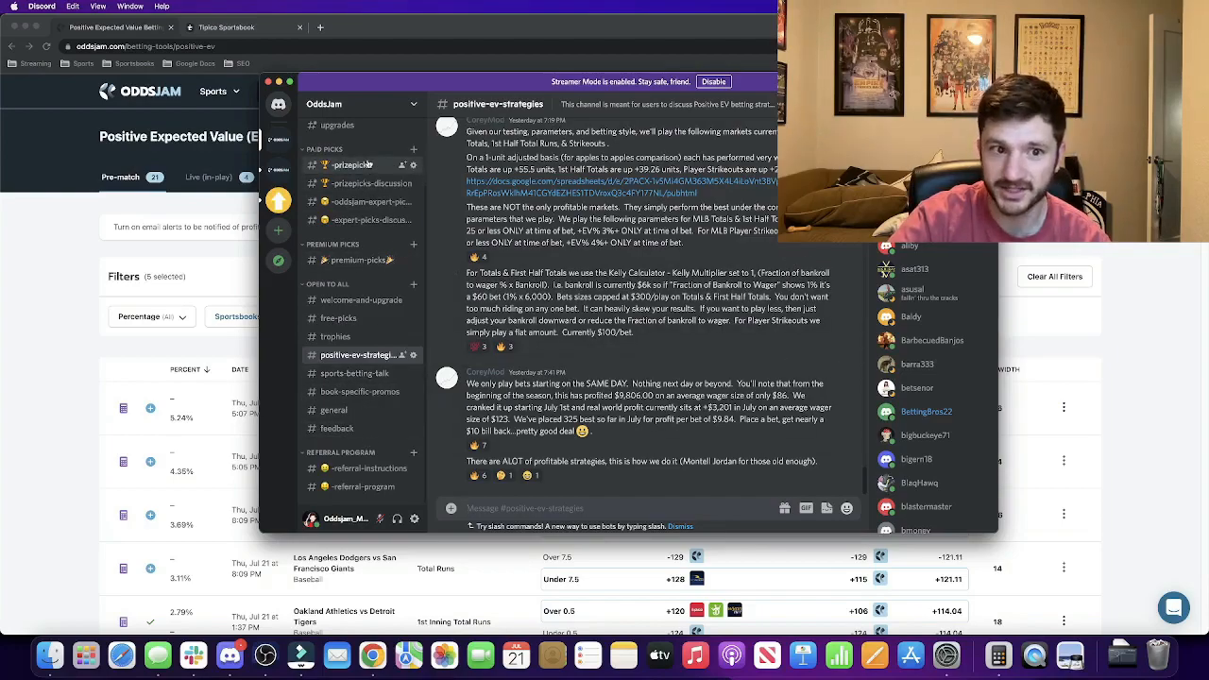
mouse_move(371, 219)
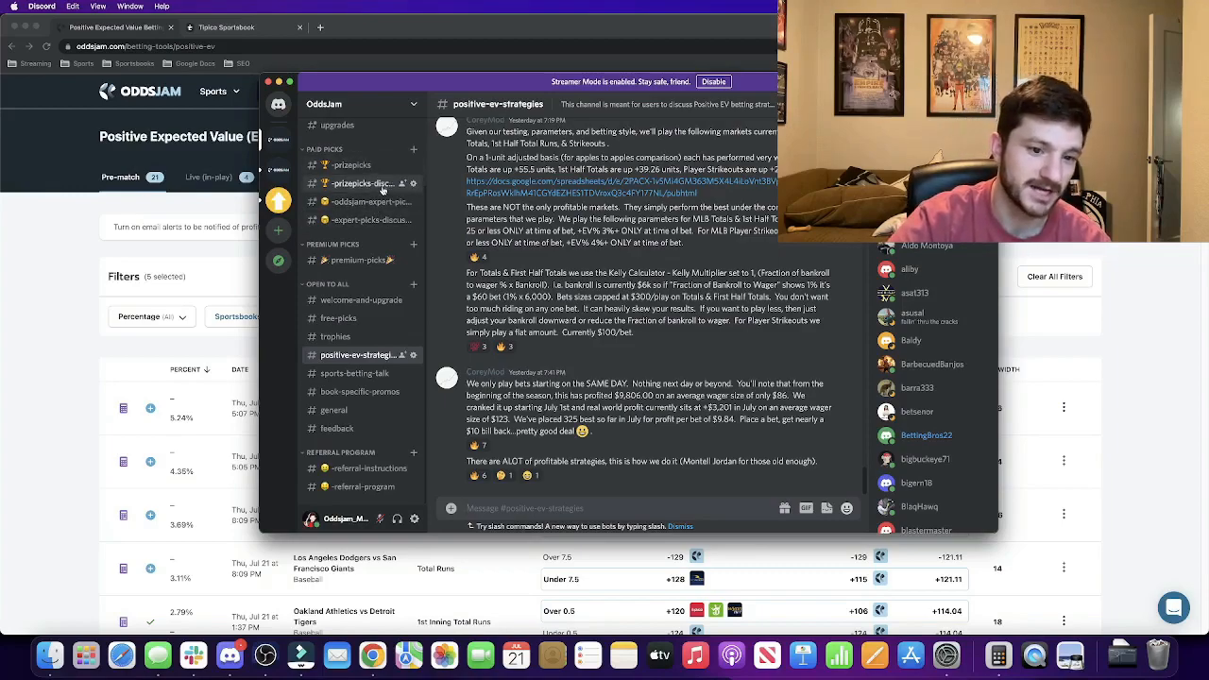
Step: Open #general and scroll down to the profit sheet update post
click(334, 409)
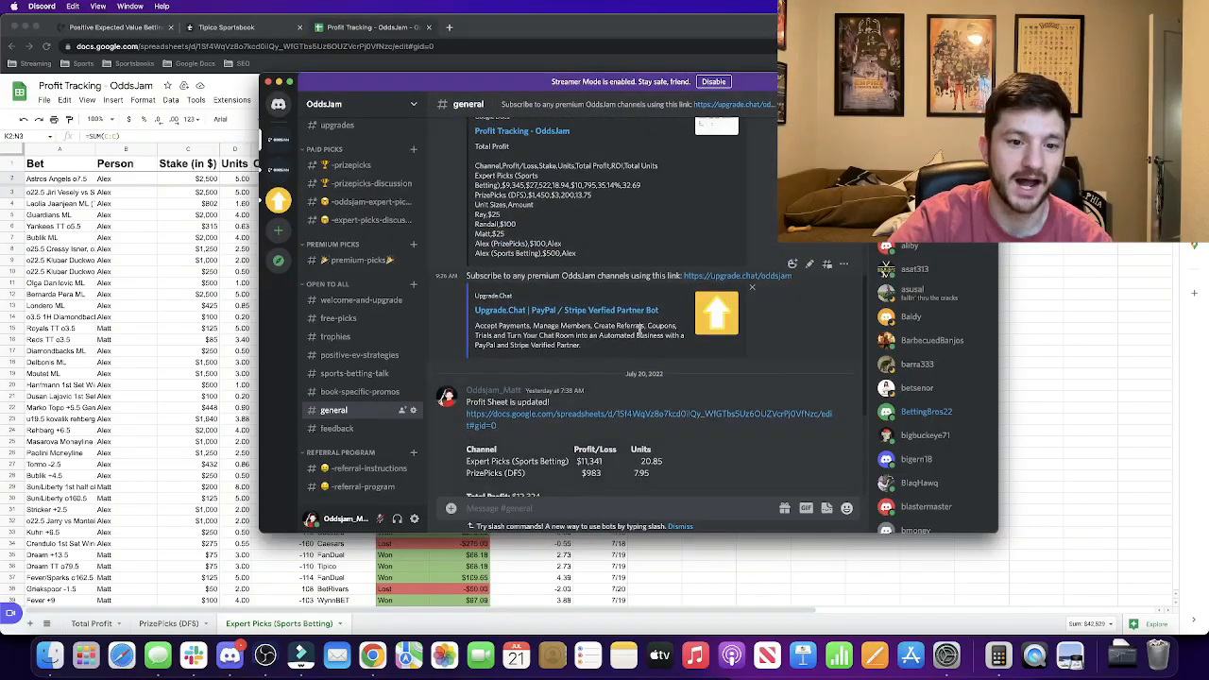
scroll(down, 3)
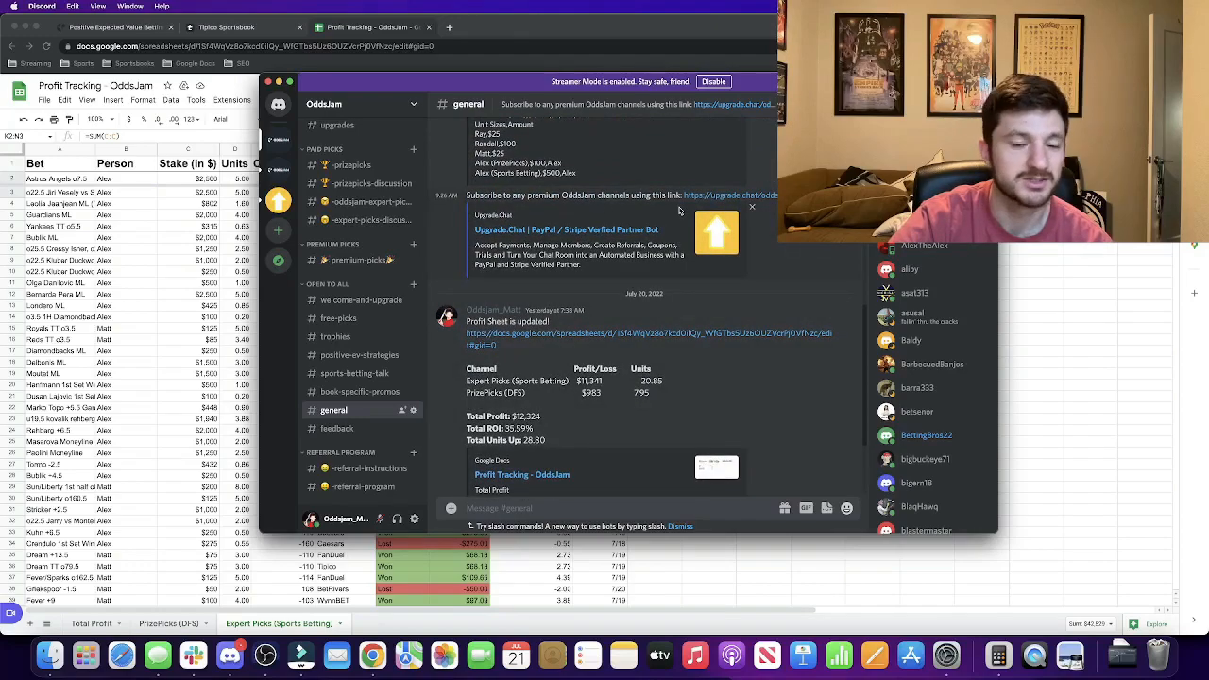
mouse_move(710, 206)
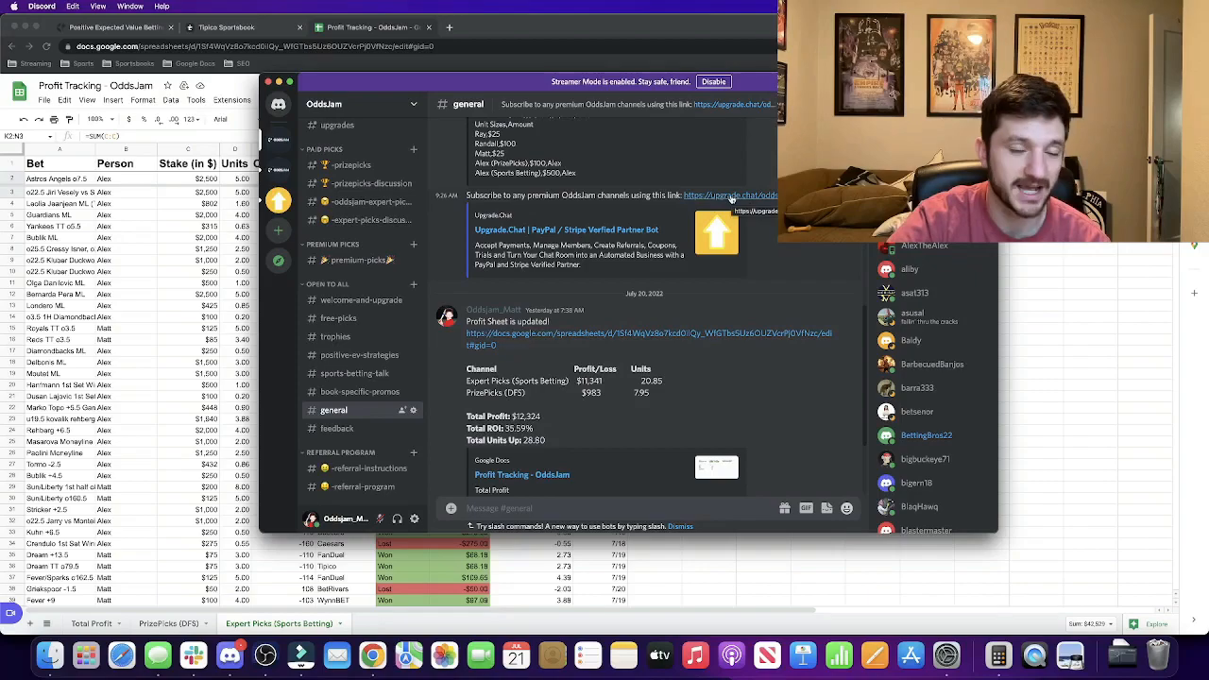
mouse_move(349, 164)
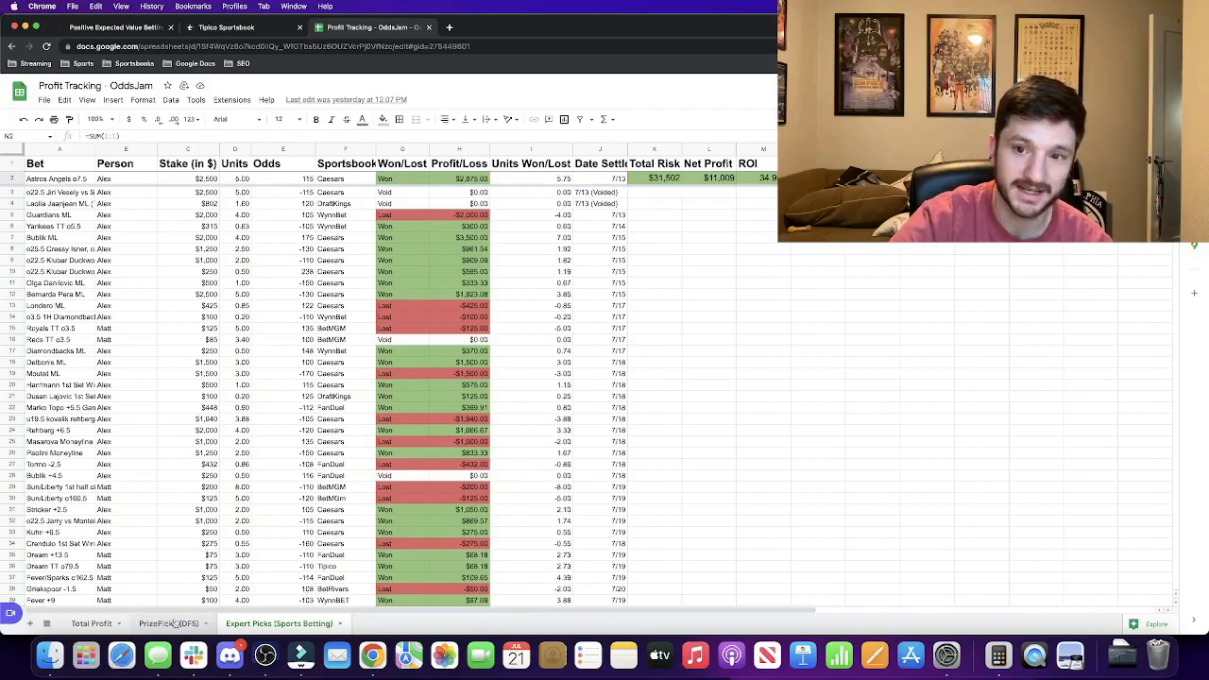
Step: View the Total Profit sheet, then go back to the OddsJam positive EV page
click(168, 623)
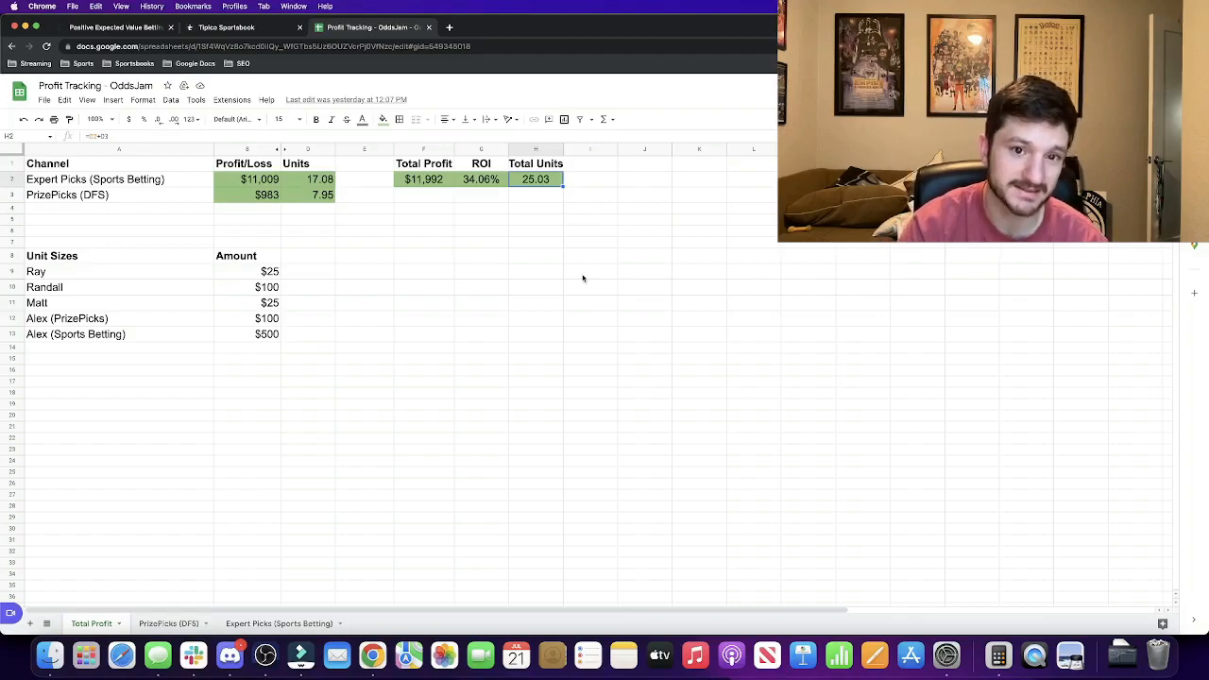
mouse_move(340, 199)
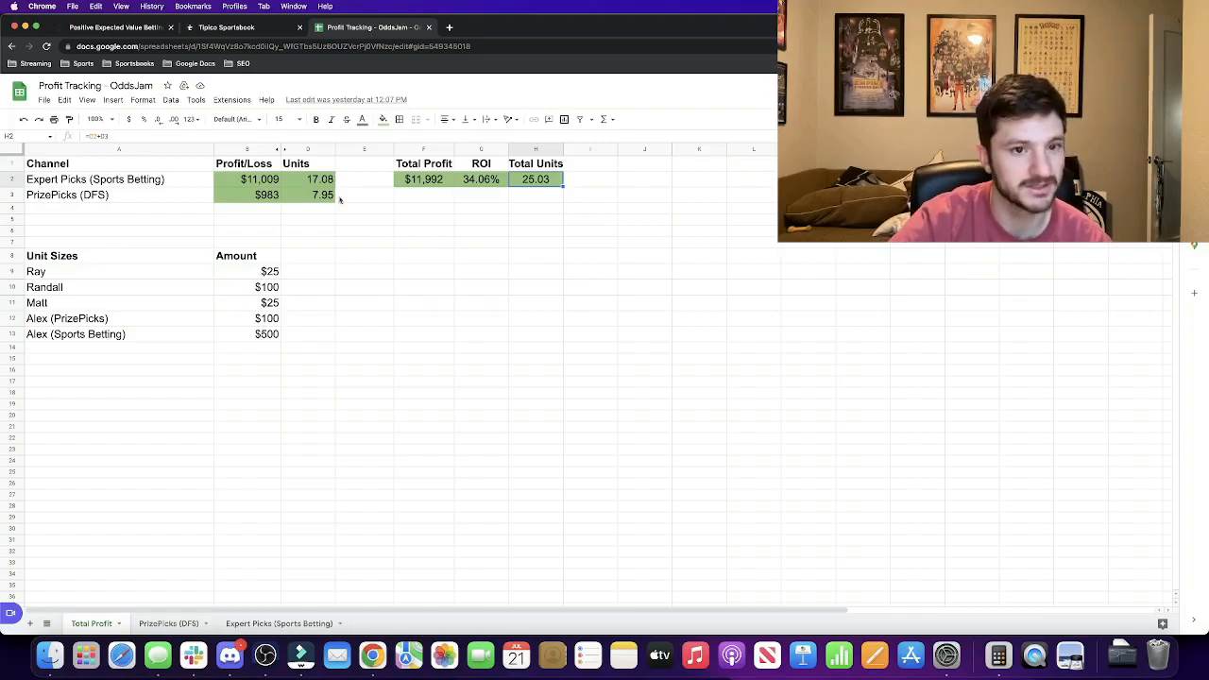
click(227, 27)
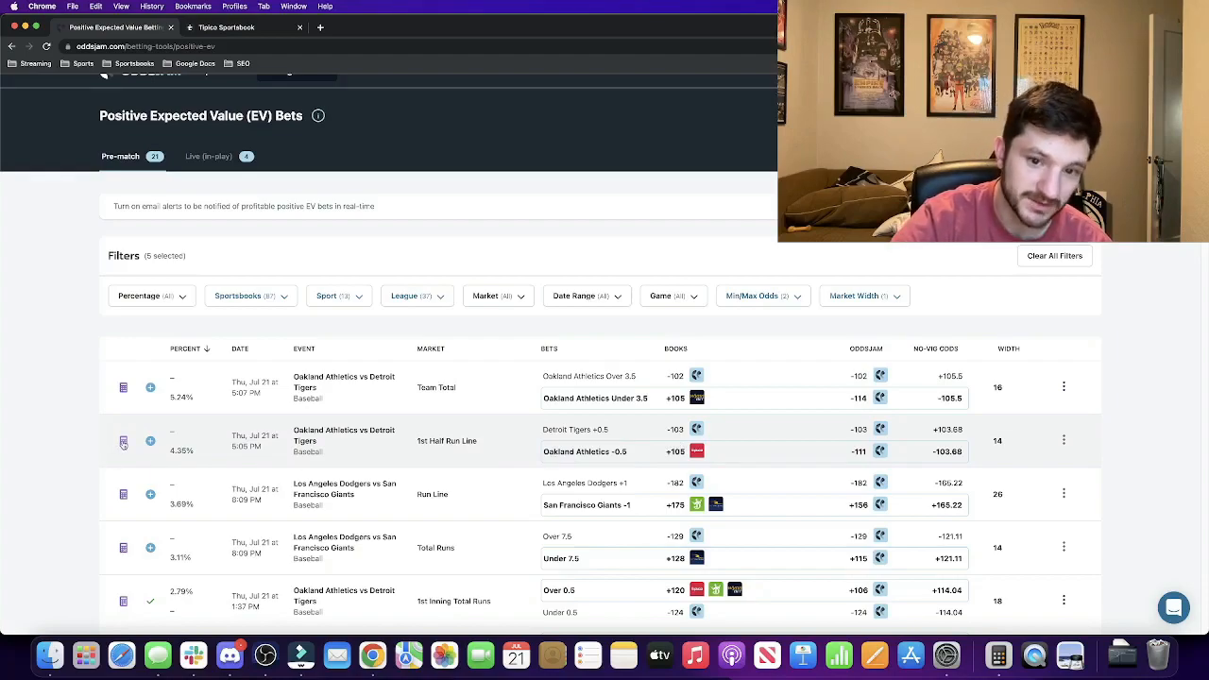
Step: Open the Athletics first-half run line calculator ($103.45) and check Tipico's -0.5 price
click(123, 441)
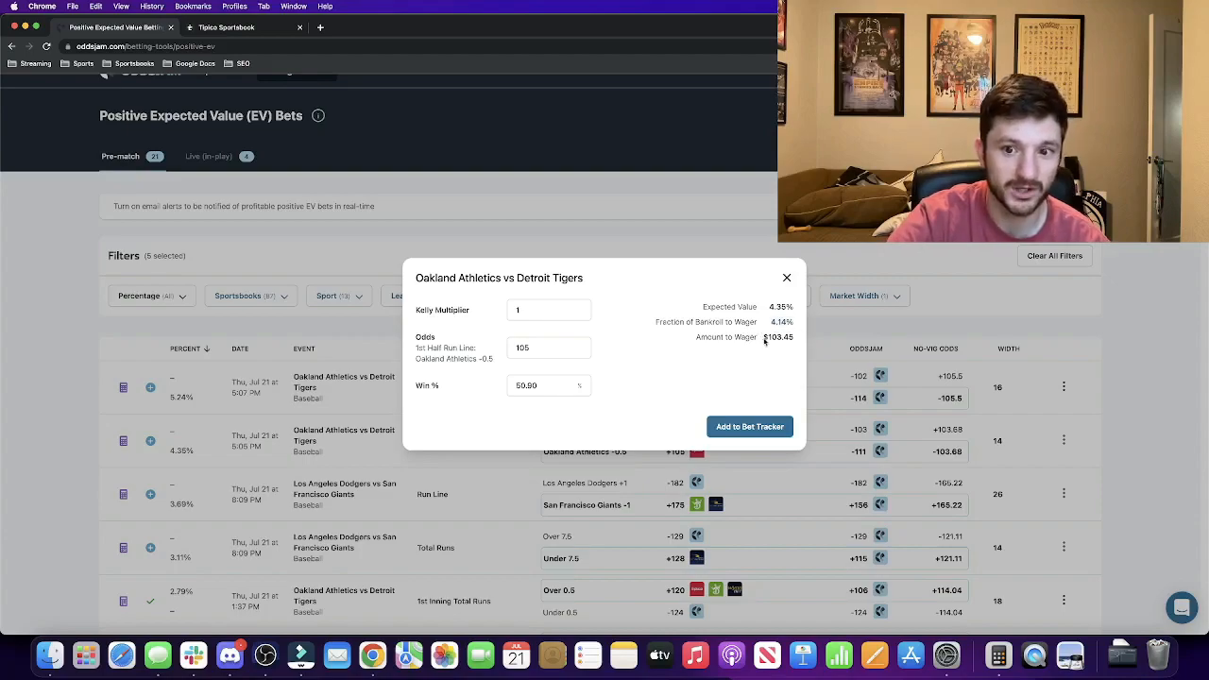
click(225, 27)
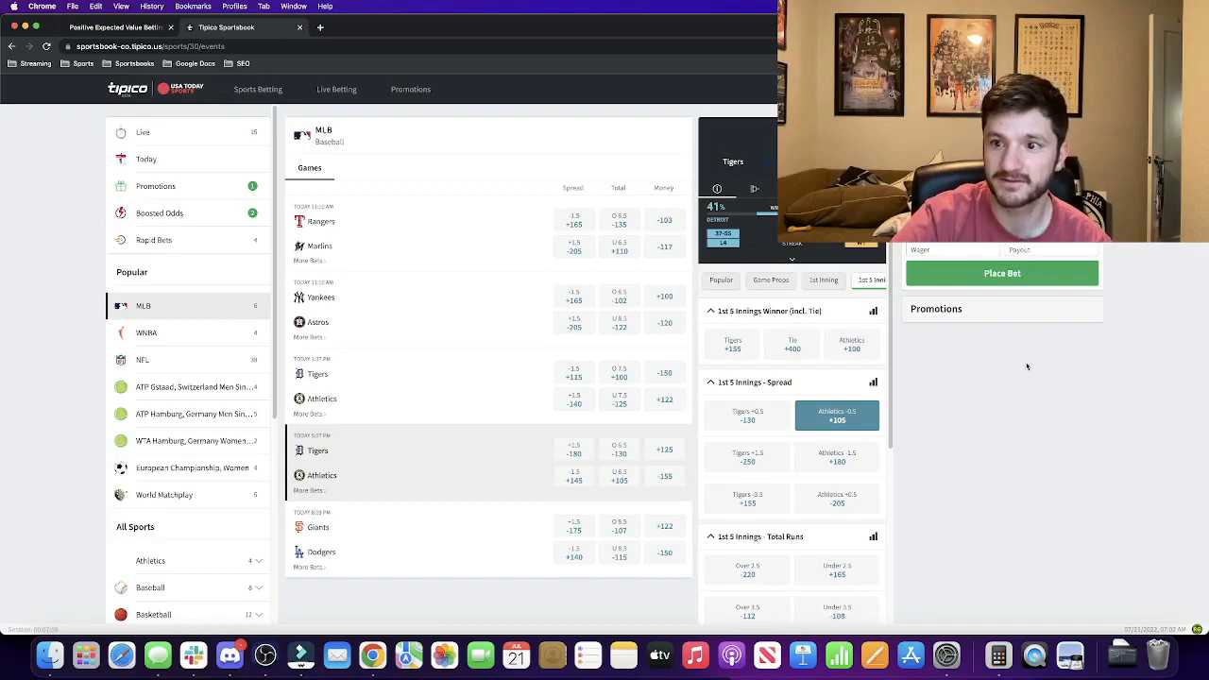
click(1001, 273)
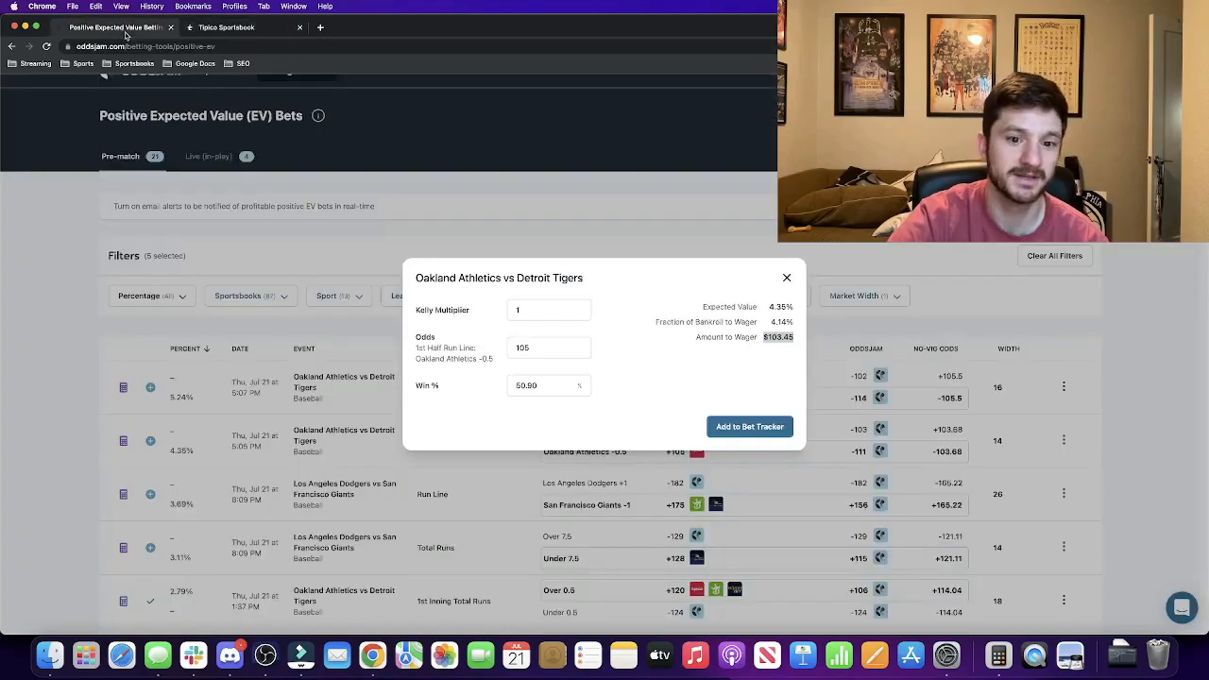
Step: Track a $100 Tipico bet on Athletics -0.5 at +105
click(749, 426)
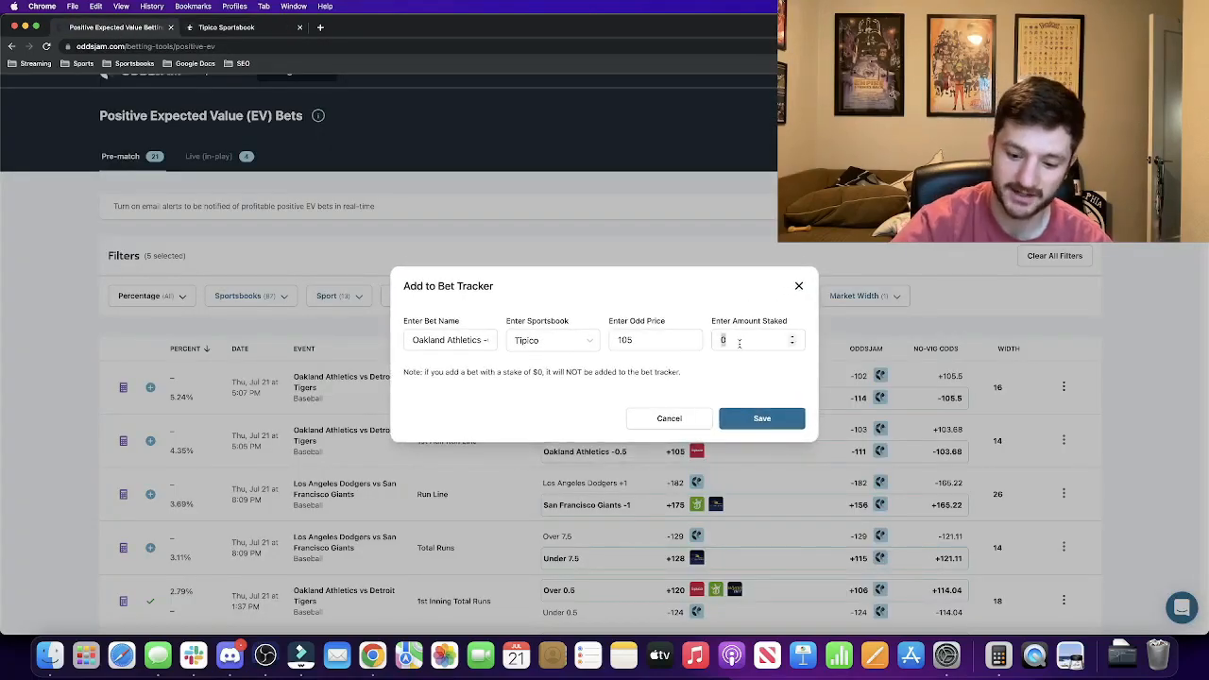
click(761, 419)
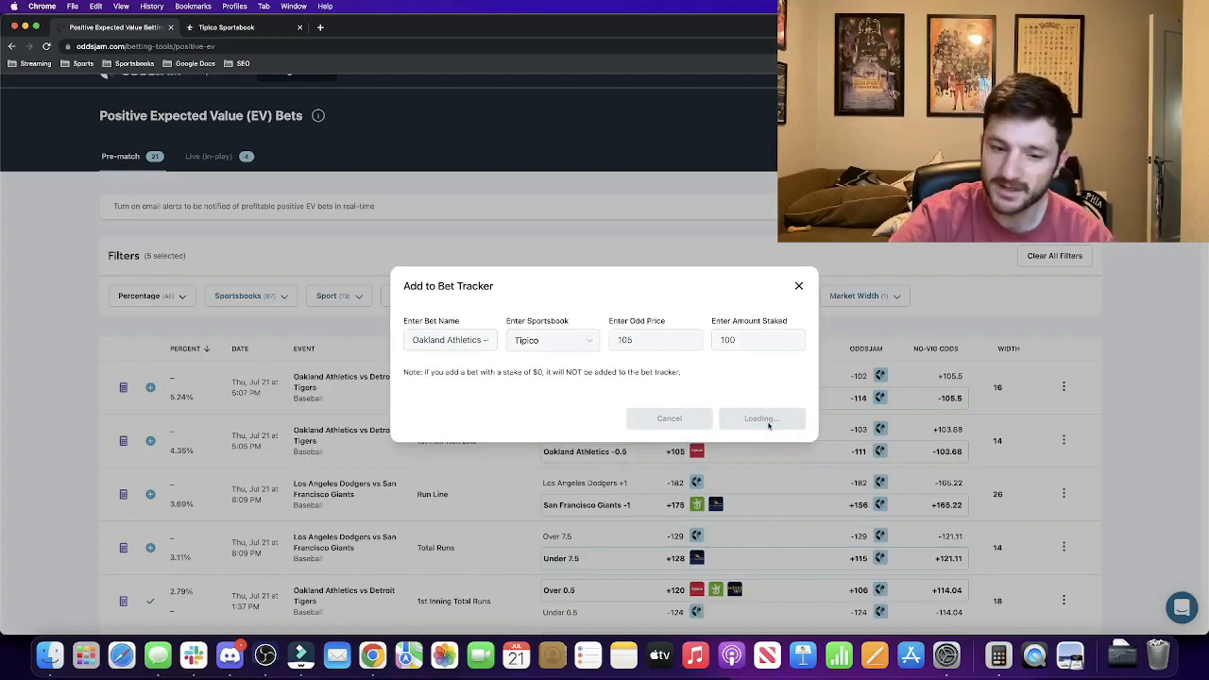
click(762, 419)
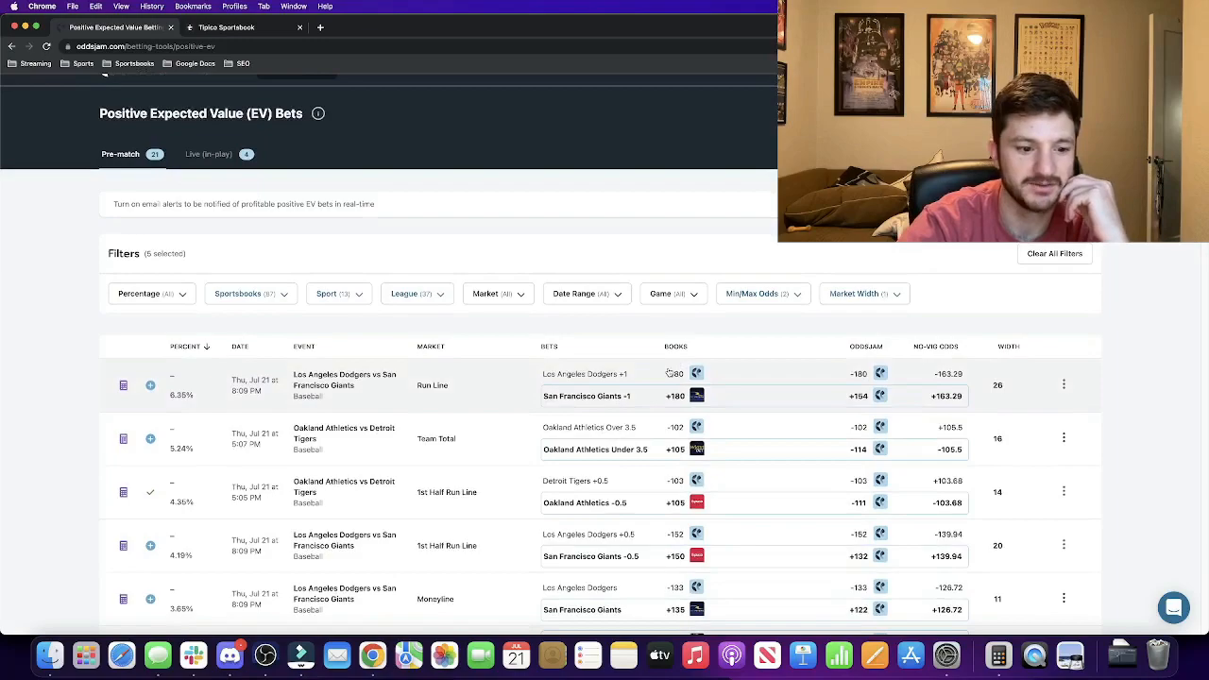
scroll(down, 3)
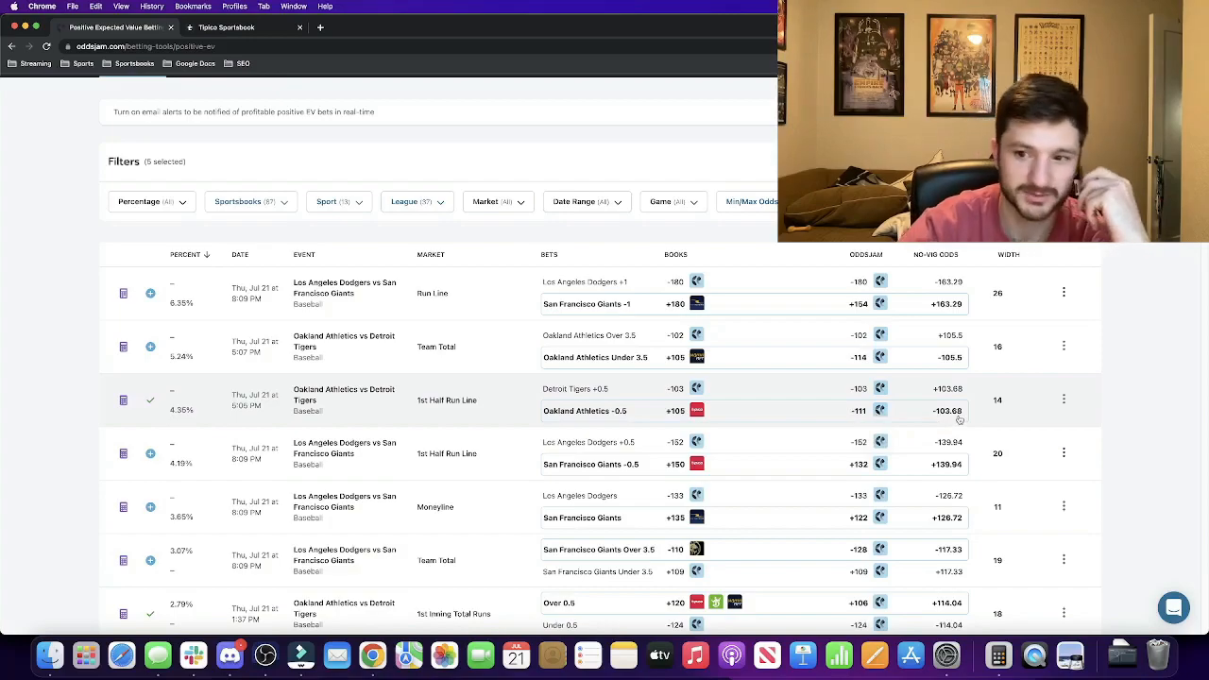
mouse_move(1003, 409)
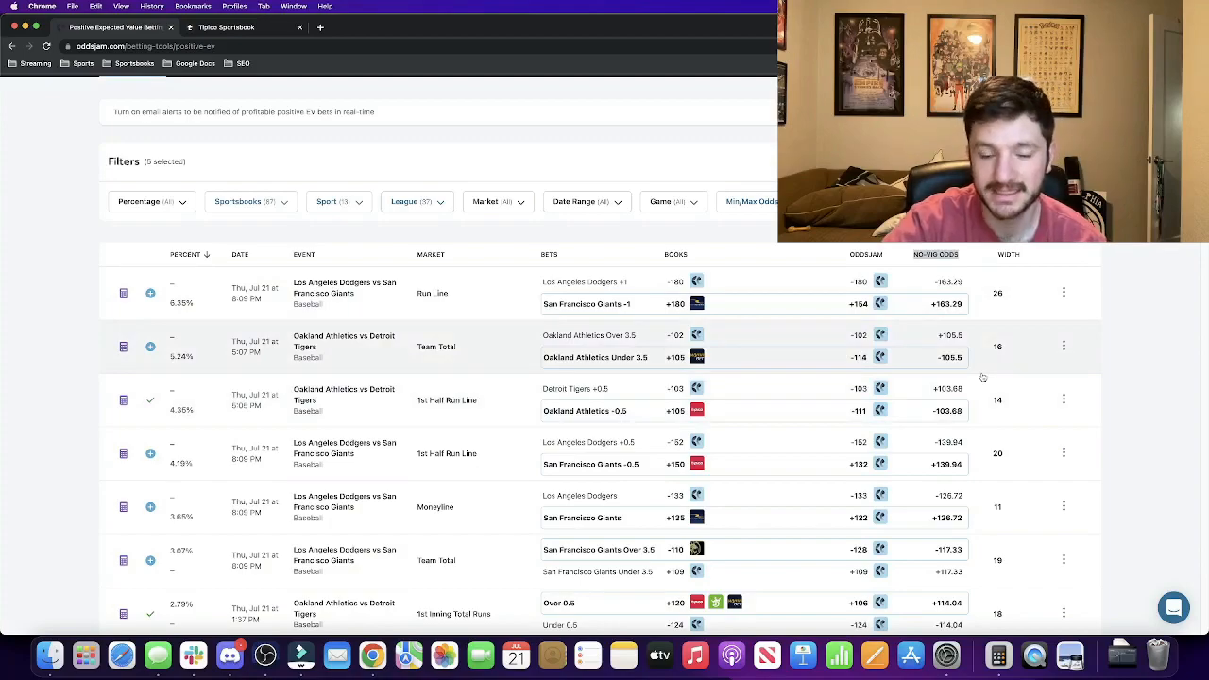
Step: Browse Tipico's MLB and WNBA game lines, then return to OddsJam
click(225, 27)
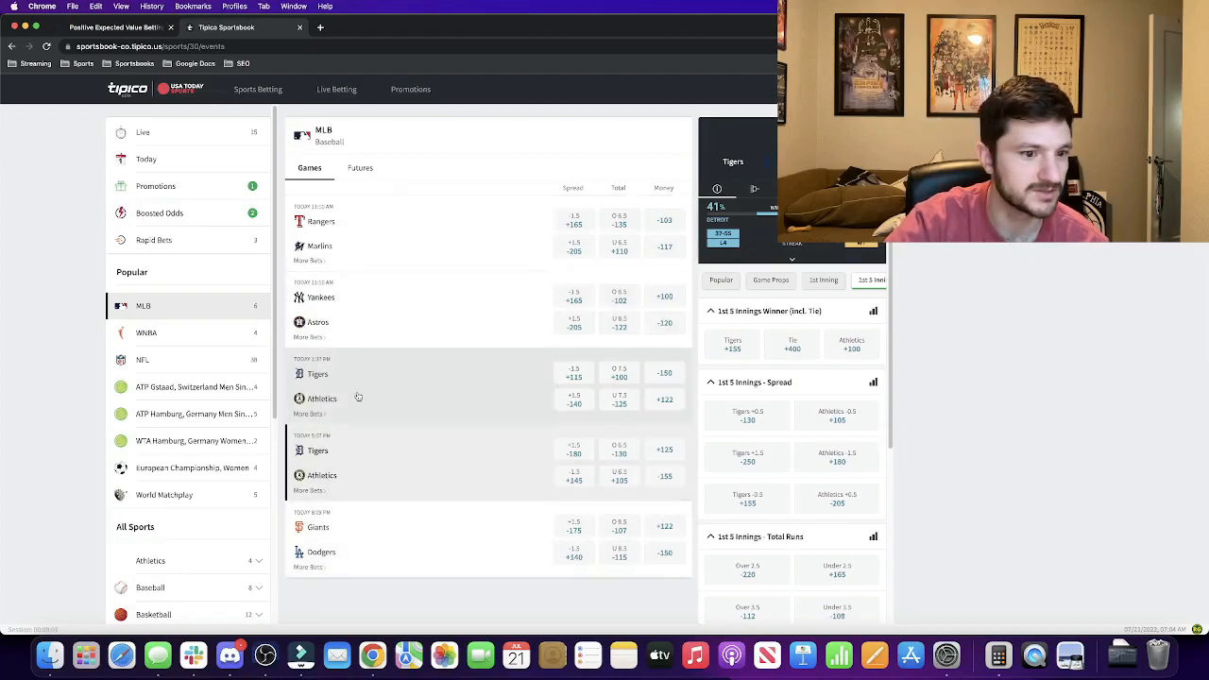
click(147, 332)
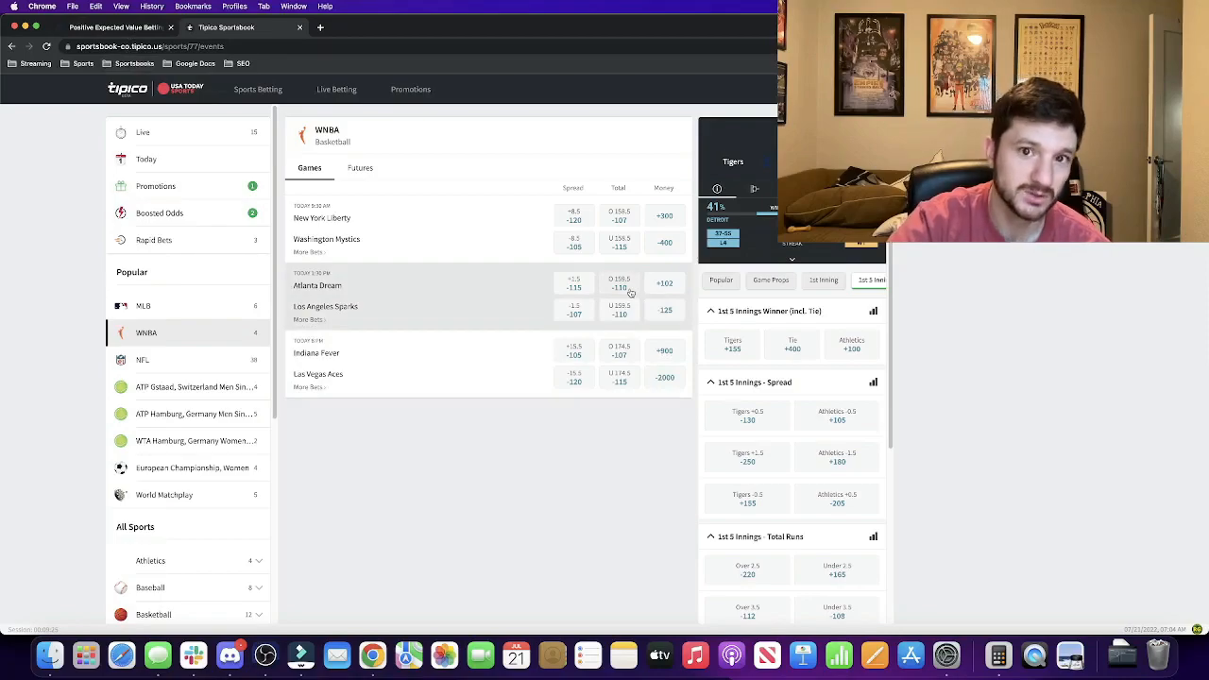
click(113, 27)
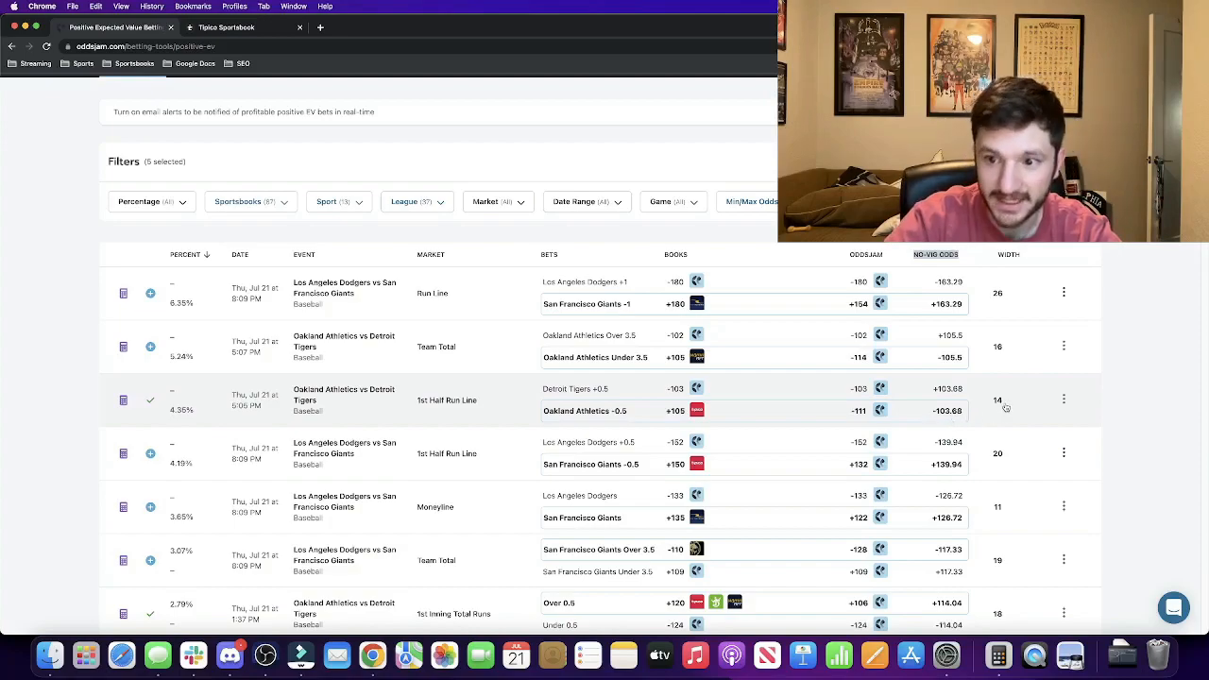
mouse_move(997, 406)
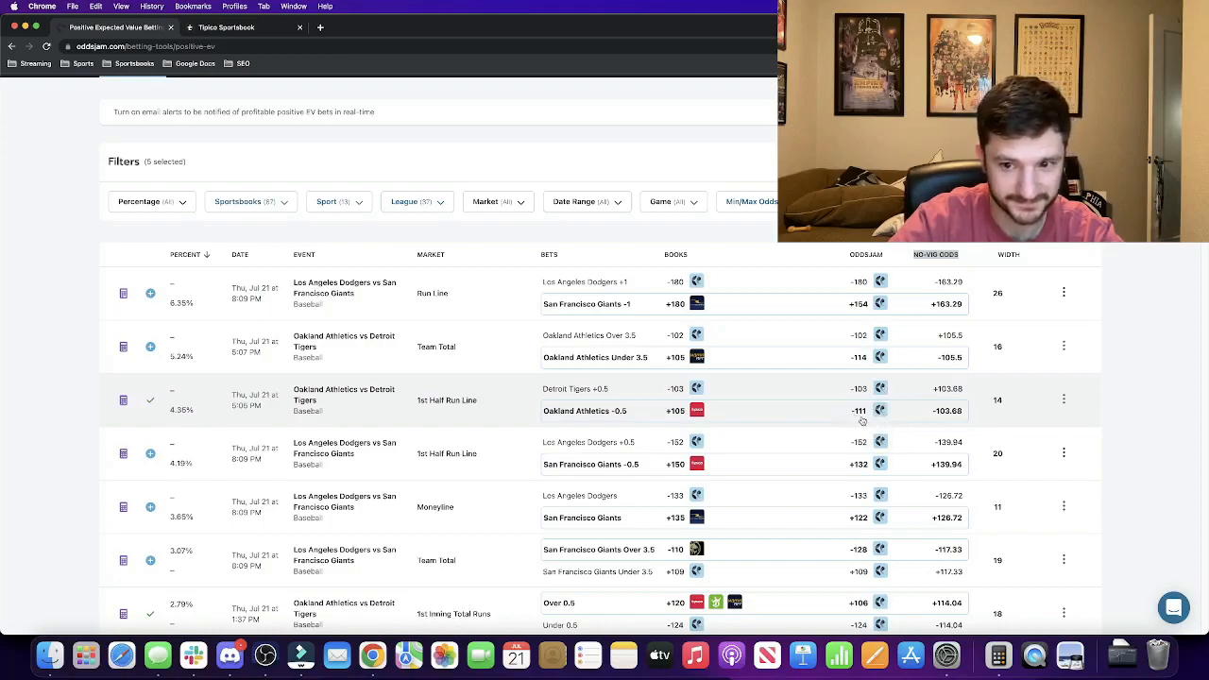
mouse_move(999, 406)
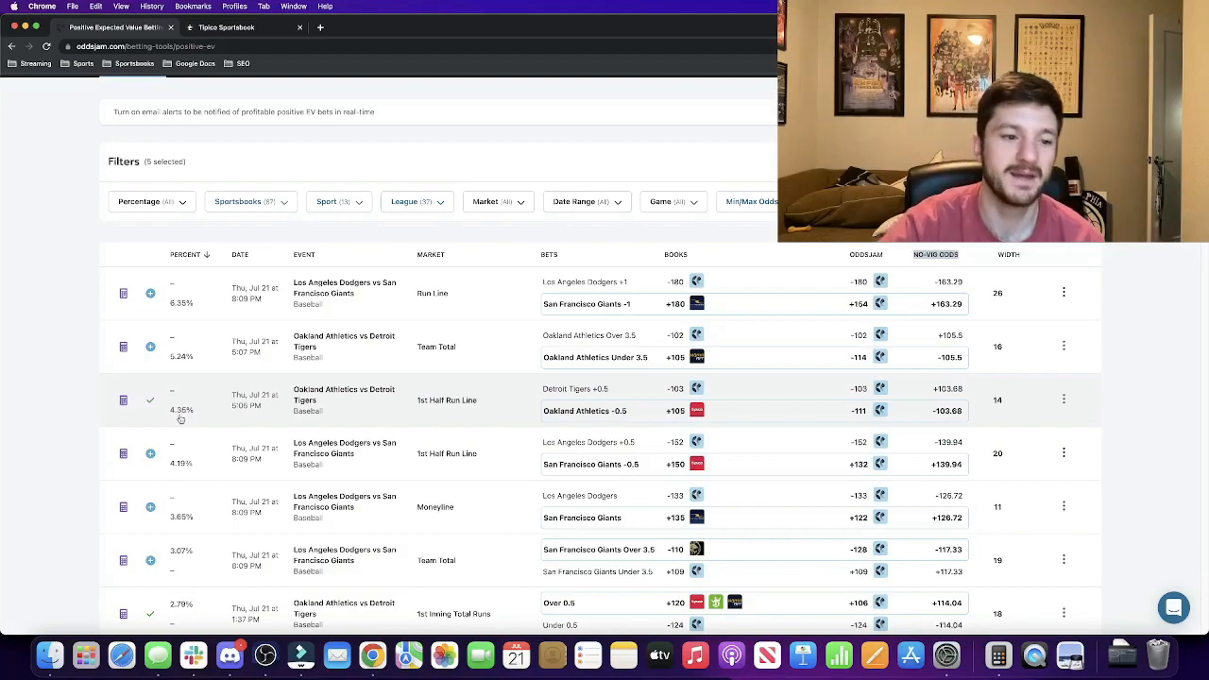
mouse_move(768, 413)
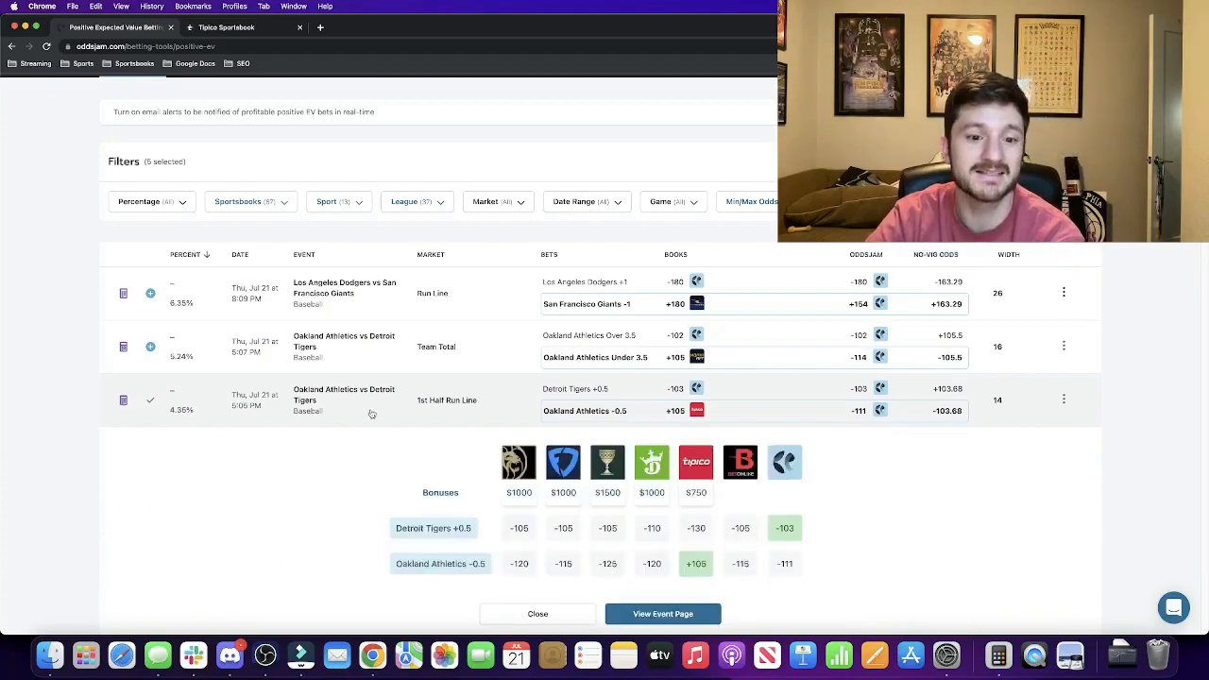
Step: Collapse the sportsbook comparison so the Athletics run line ranks first at 6.42%
scroll(down, 3)
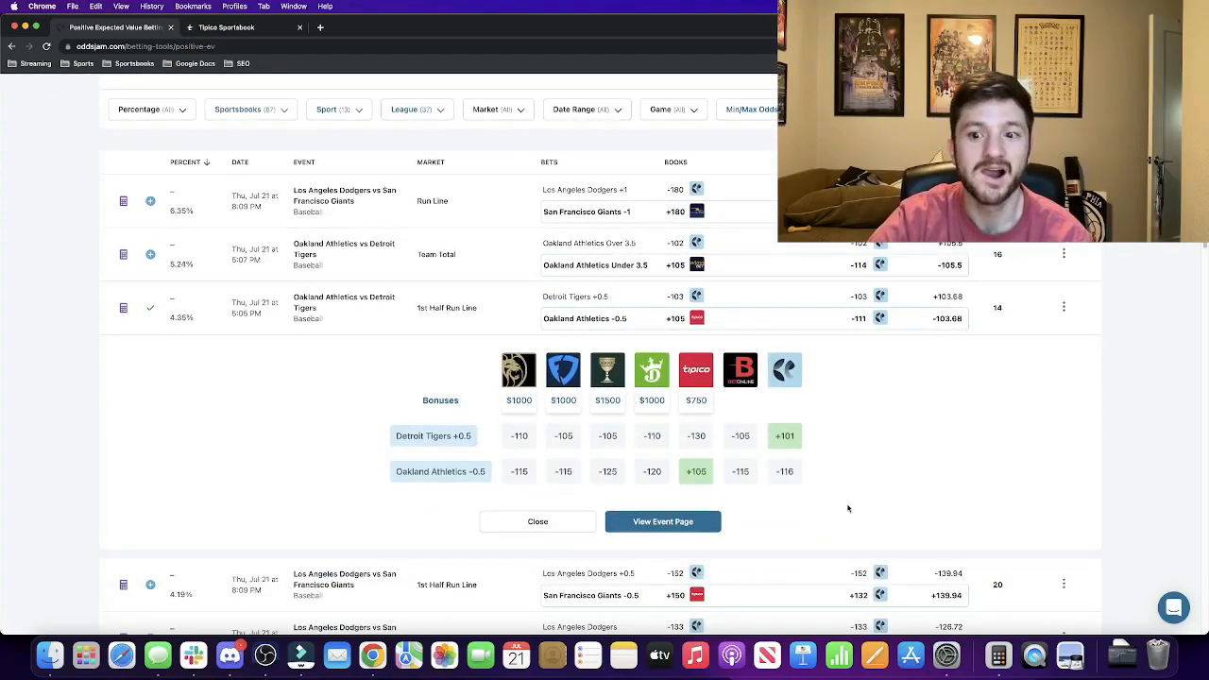
mouse_move(892, 472)
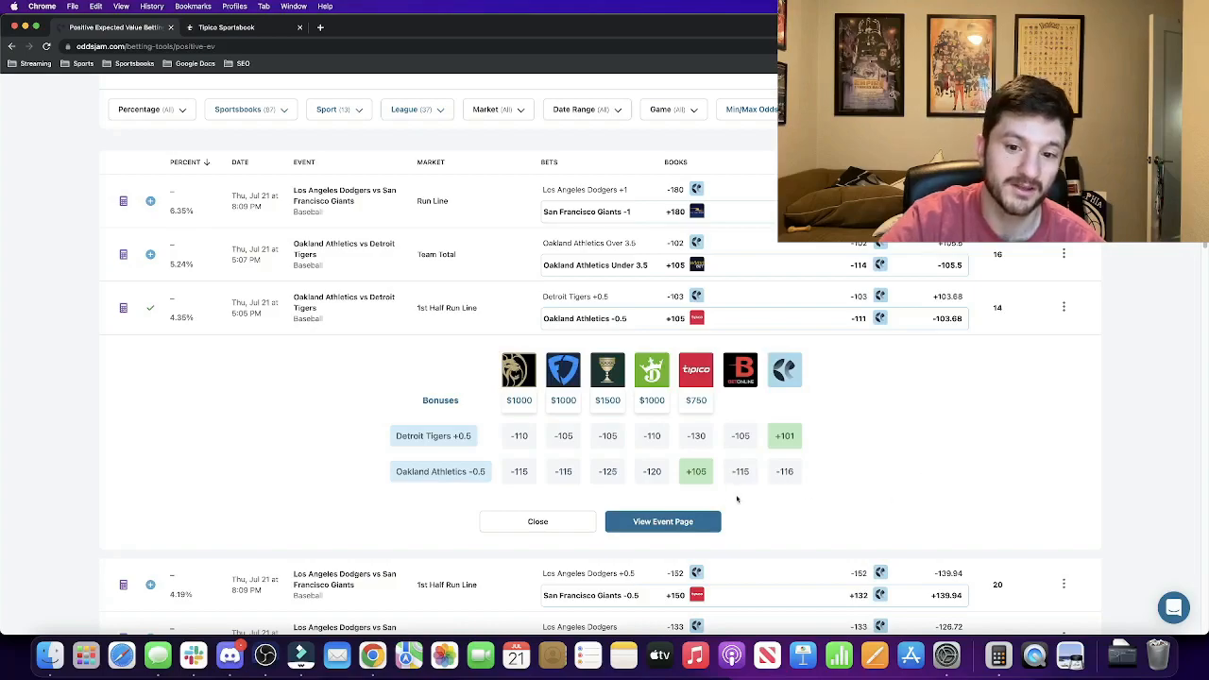
mouse_move(652, 471)
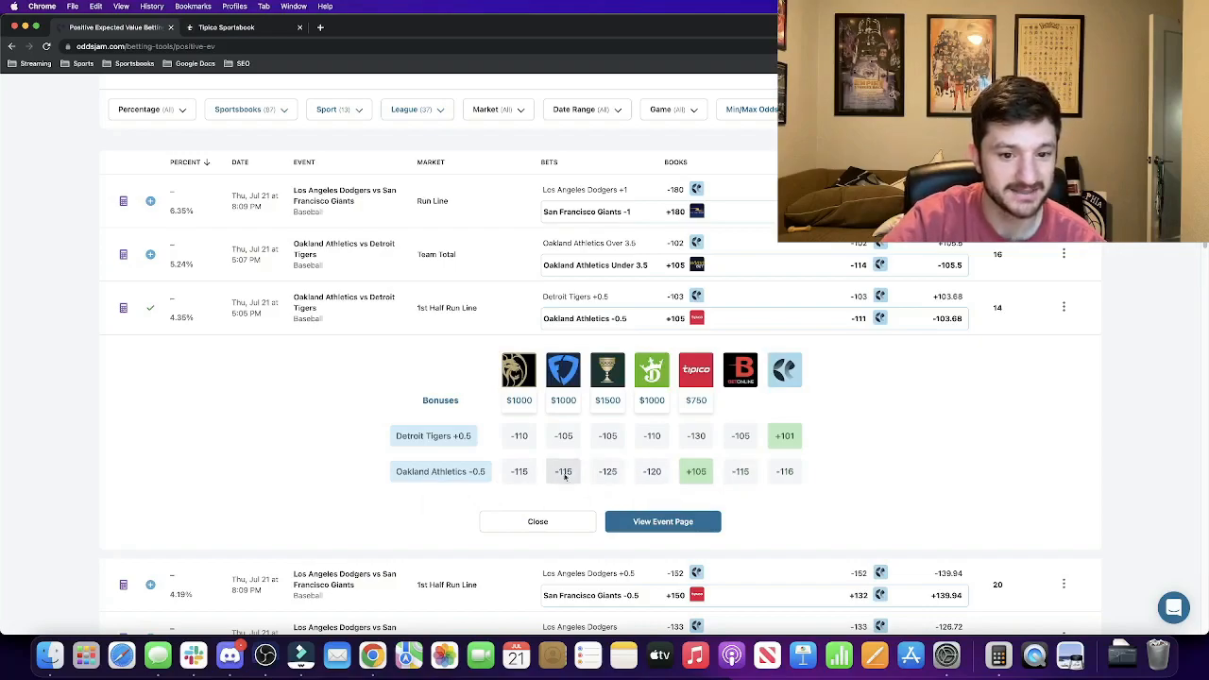
mouse_move(696, 472)
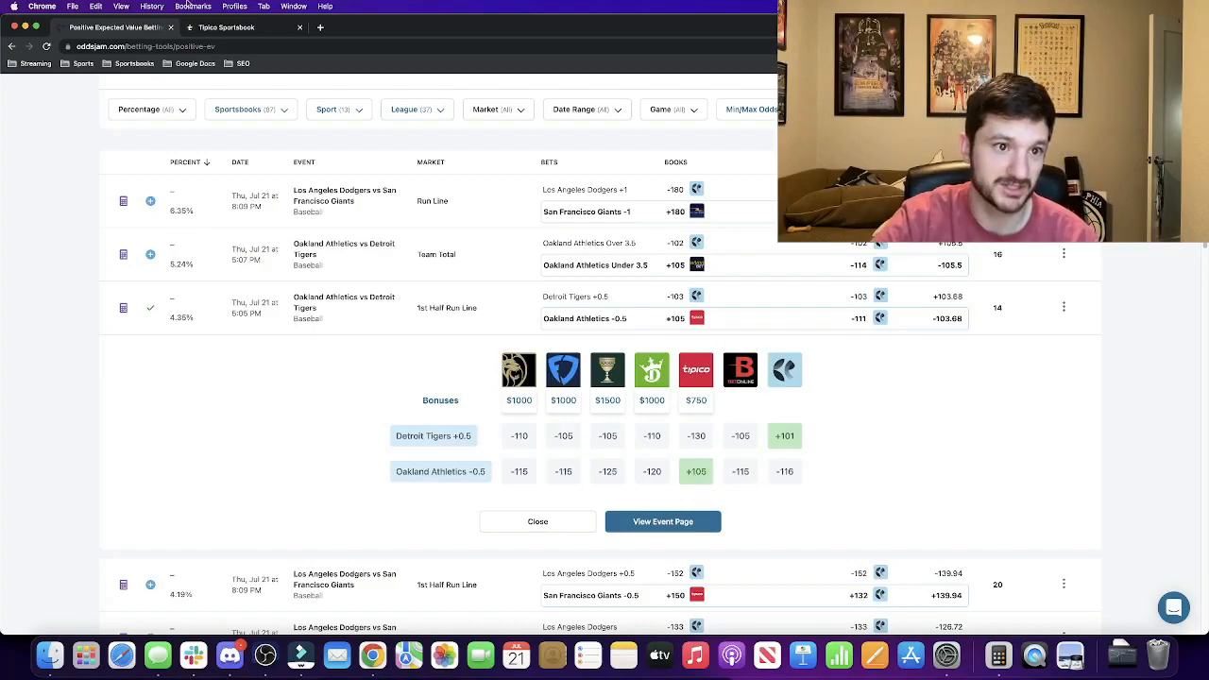
click(226, 27)
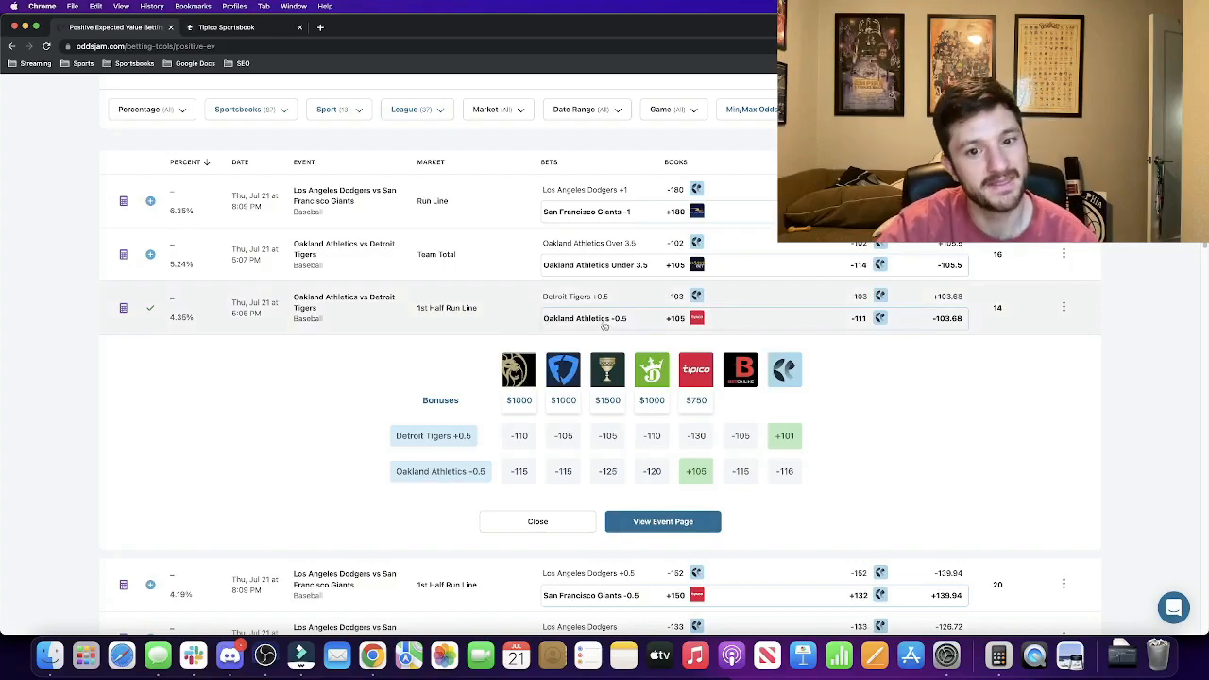
click(537, 521)
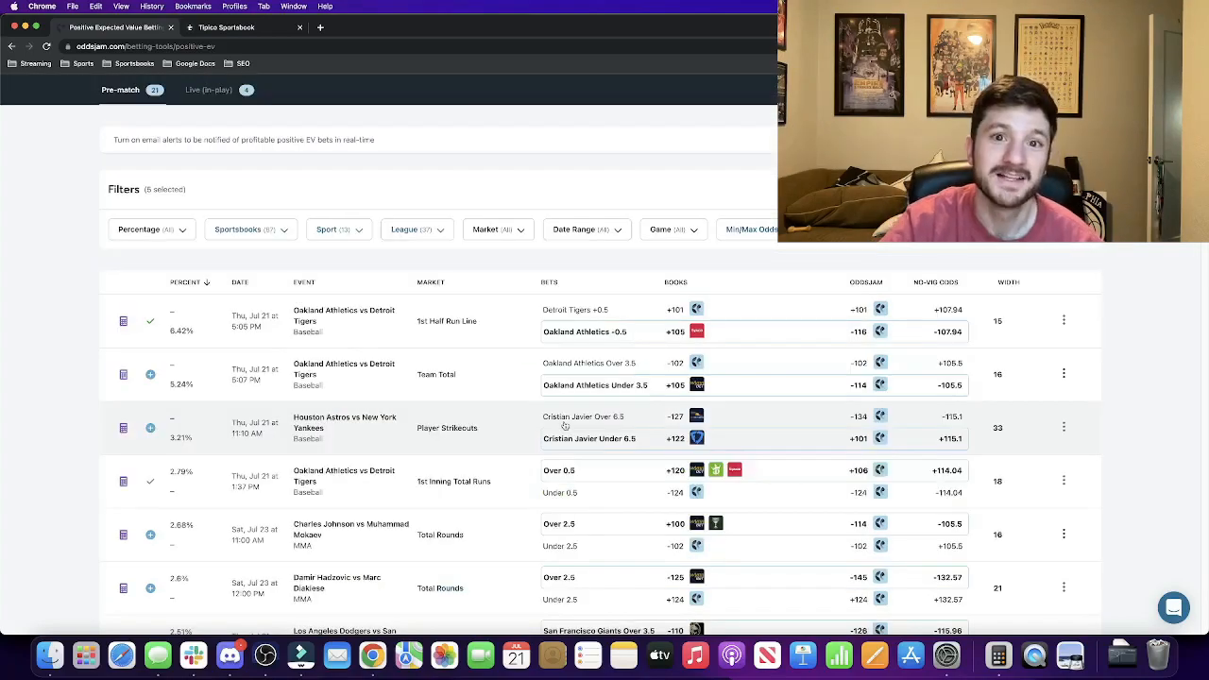